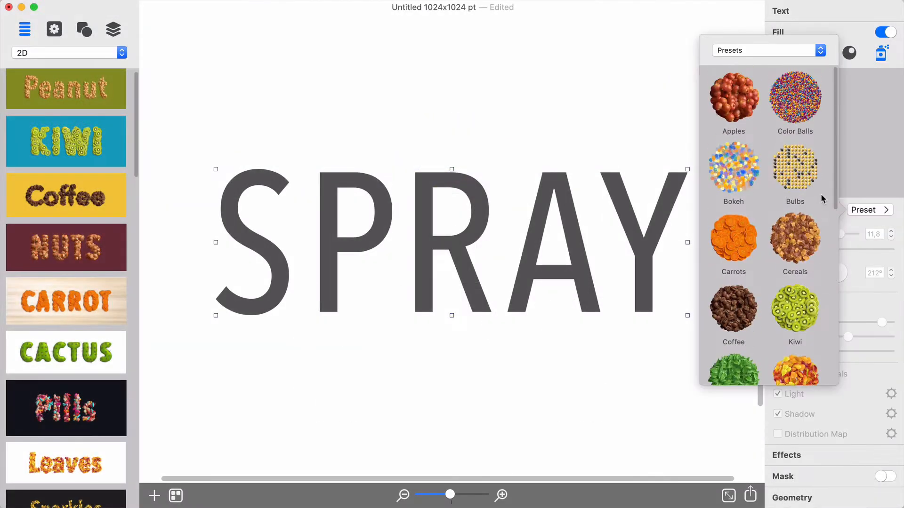
Step: Try the Apples, Cereals, Kiwi and Peanuts spray presets, then settle on pink and purple spheres
left_click(733, 97)
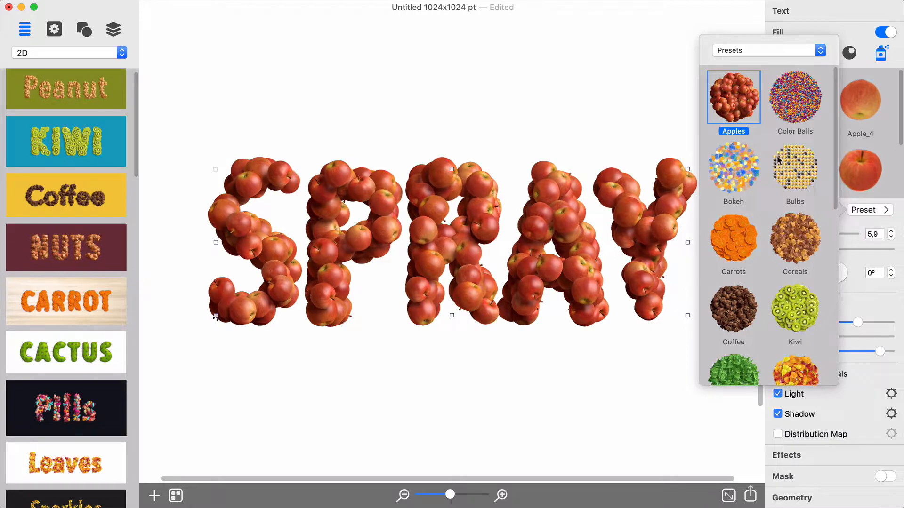
left_click(794, 237)
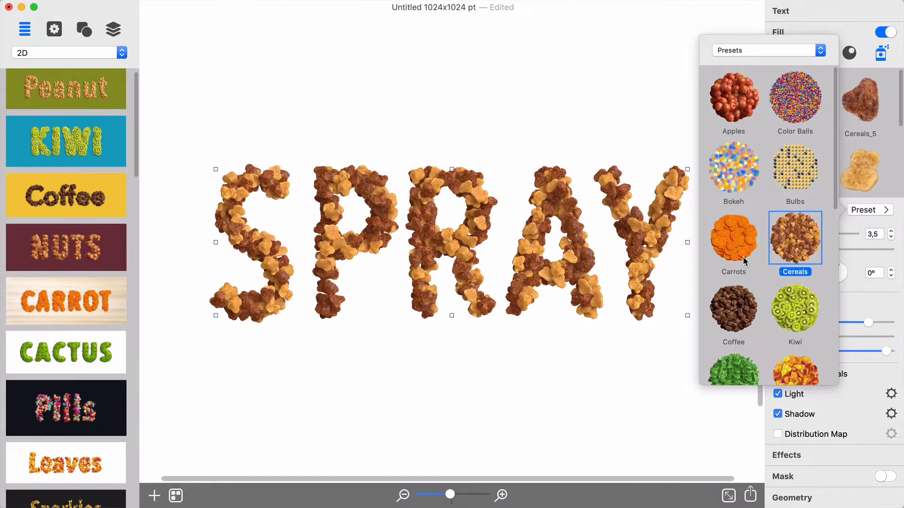
scroll("down", 3)
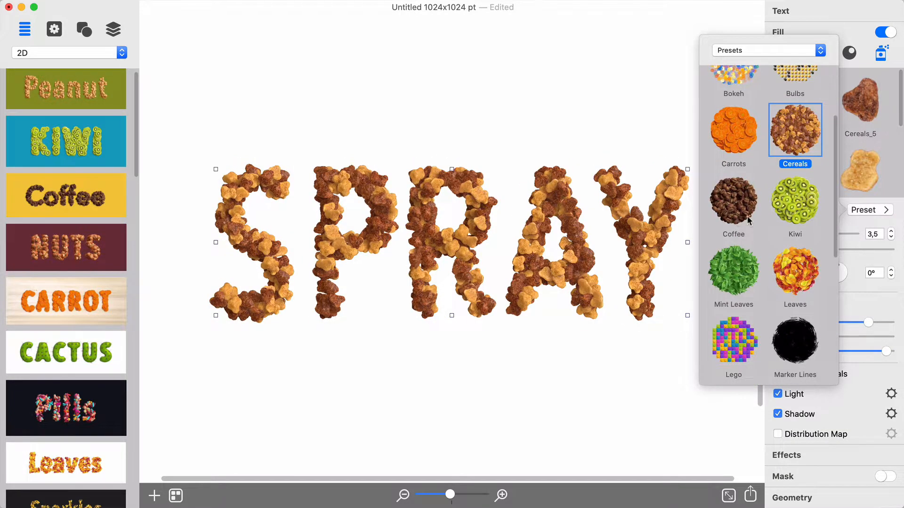
left_click(795, 199)
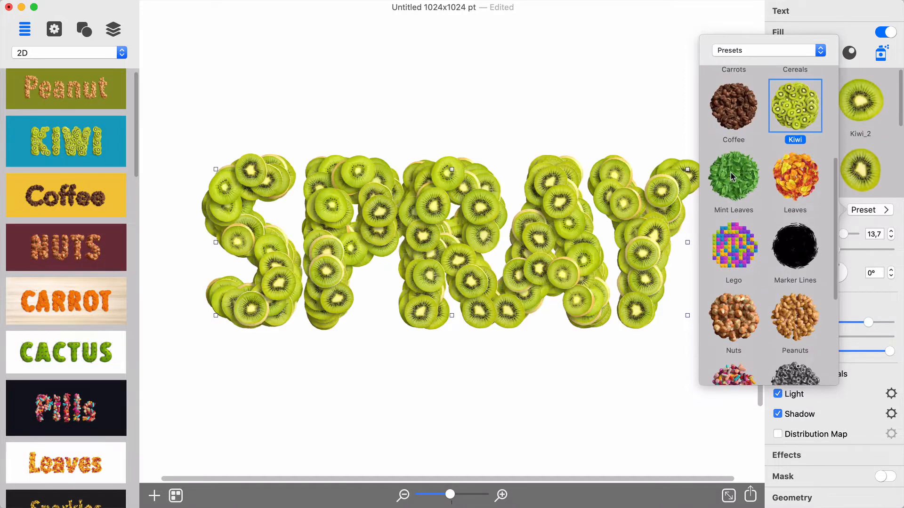
left_click(794, 172)
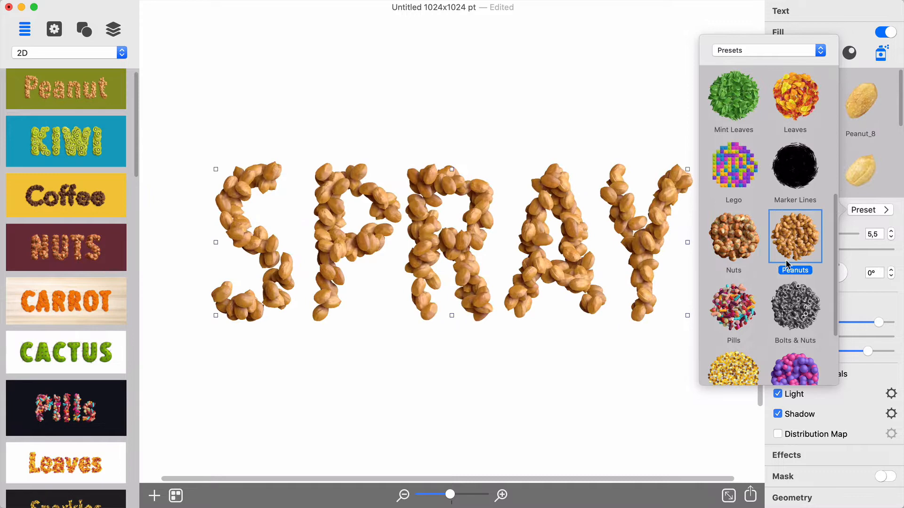
left_click(732, 306)
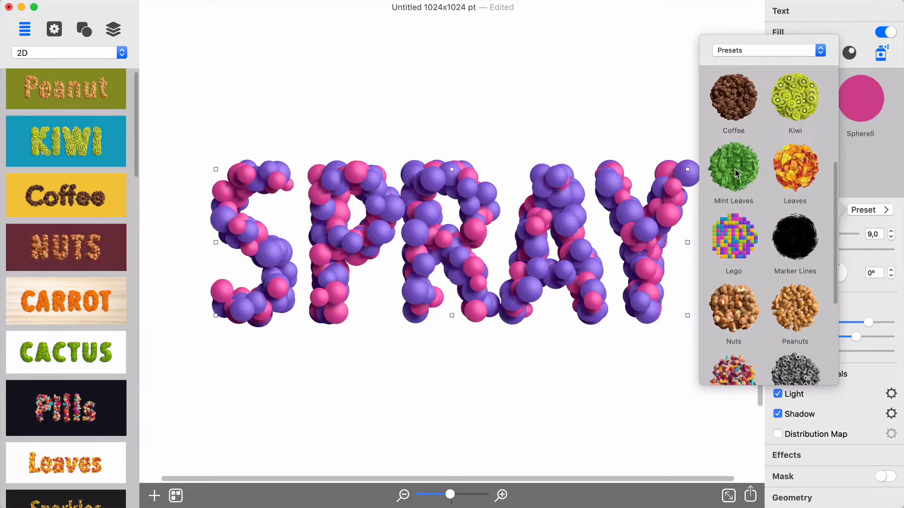
Step: Apply the Mint Leaves preset, remove the second leaf image, and toggle Align to Normals off and on
left_click(733, 167)
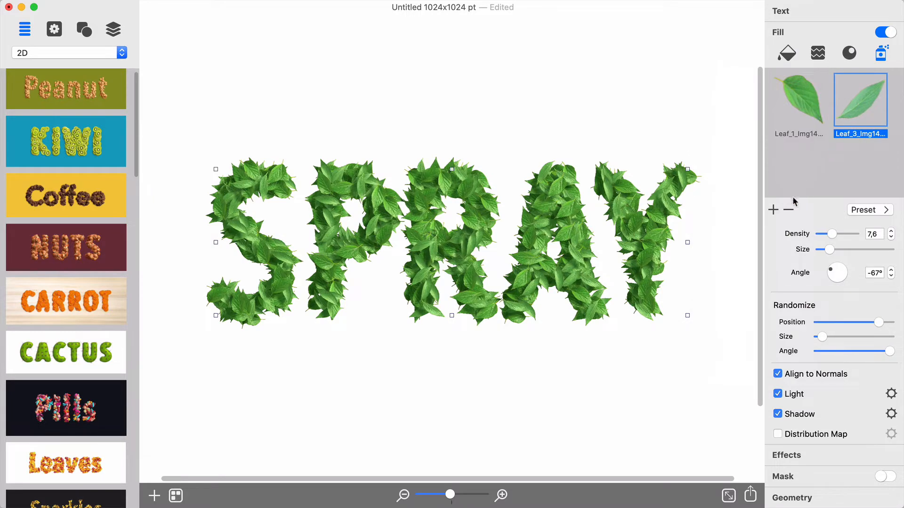
left_click(788, 210)
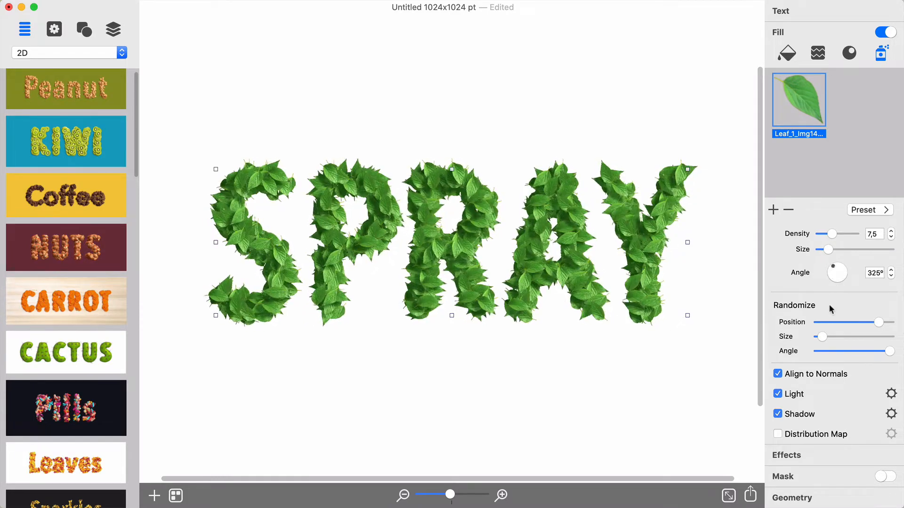
left_click(777, 374)
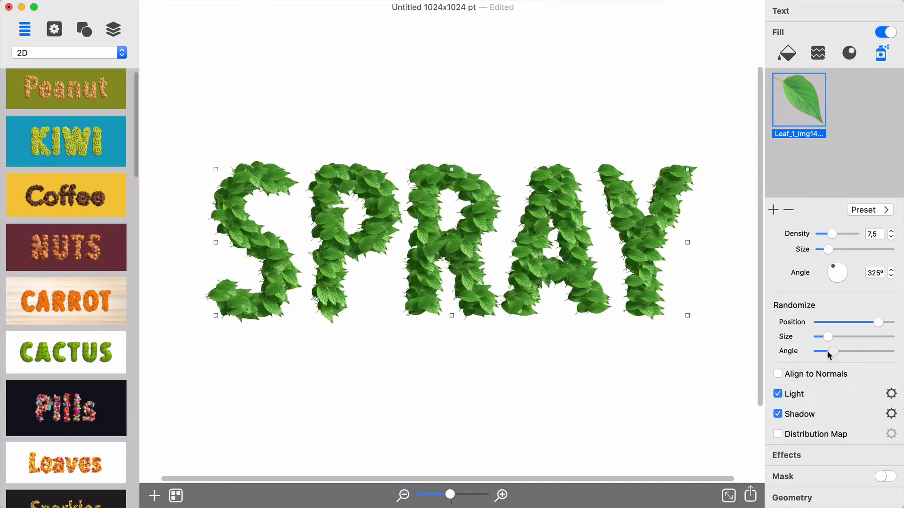
left_click(777, 373)
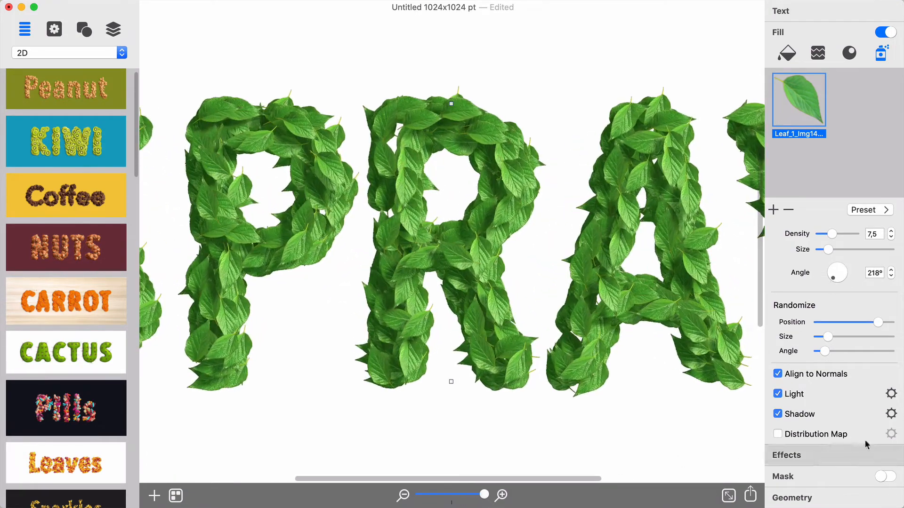
left_click(891, 394)
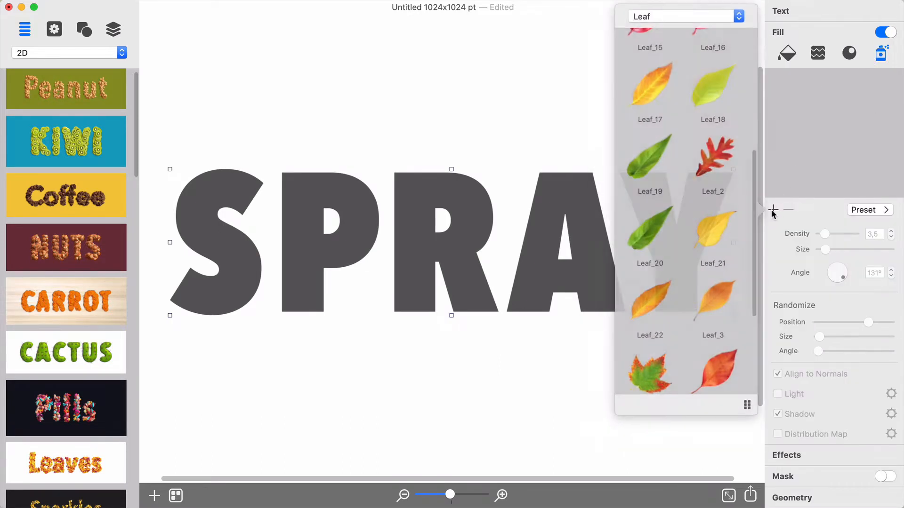
Step: Add a yellow leaf from the Leaf library to the autumn leaf mix
scroll("down", 3)
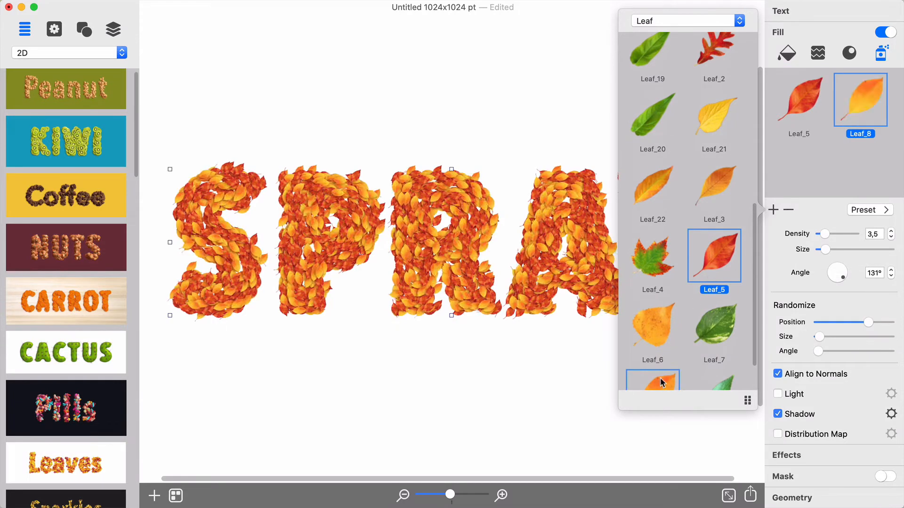
scroll("up", 3)
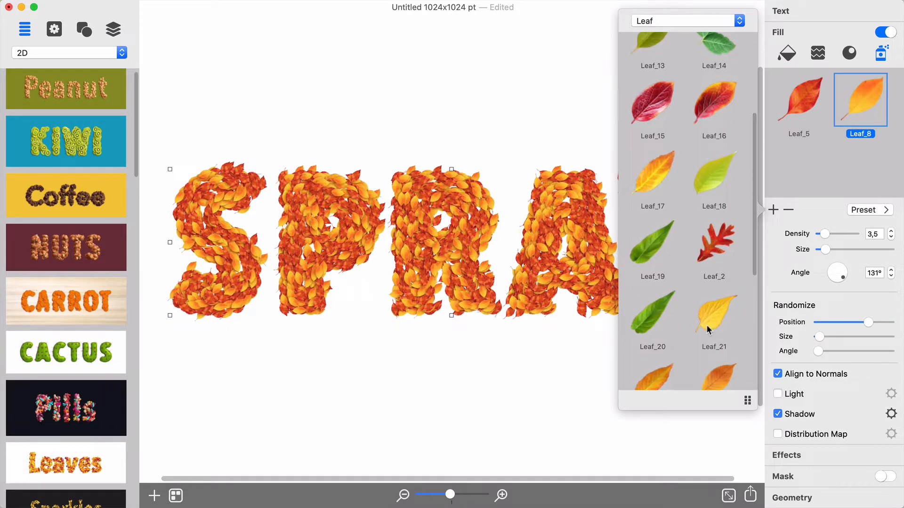
left_click(713, 312)
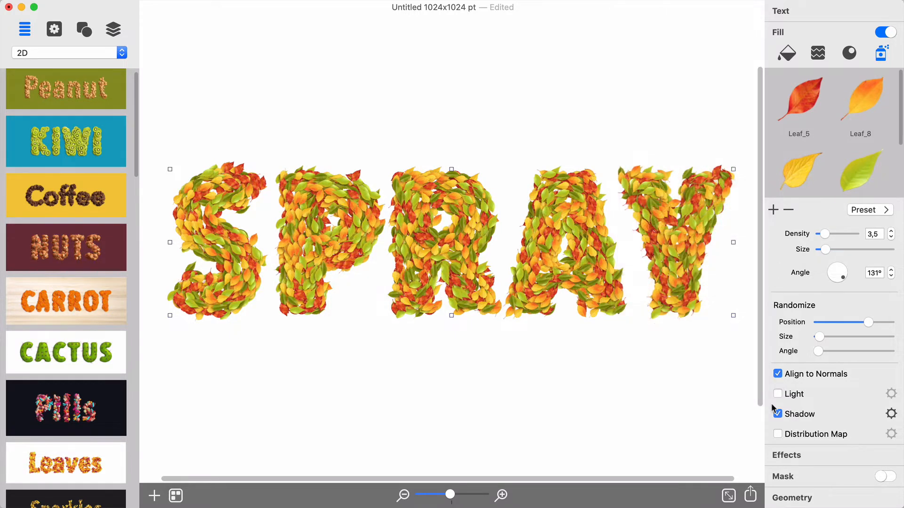
Step: Enable Distribution Map, adjust the Shape Based position, and use the Mask17 texture mask
left_click(891, 434)
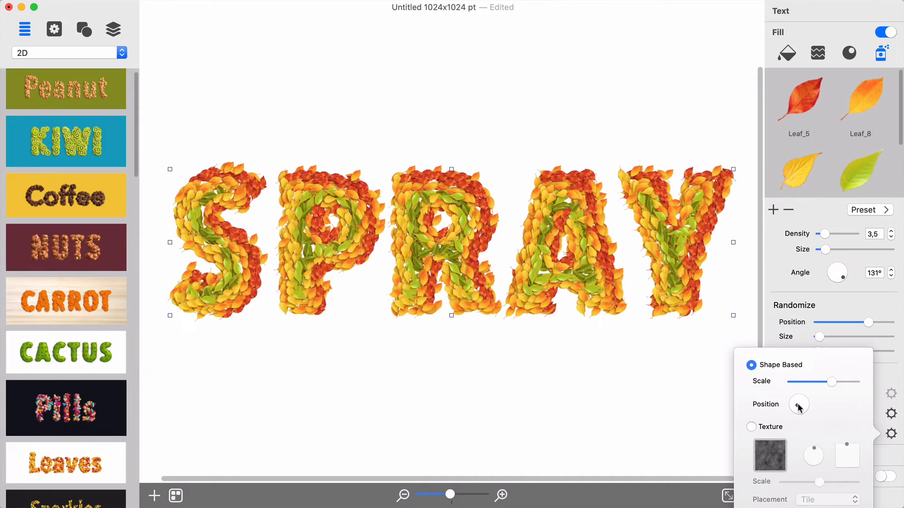
left_click(798, 404)
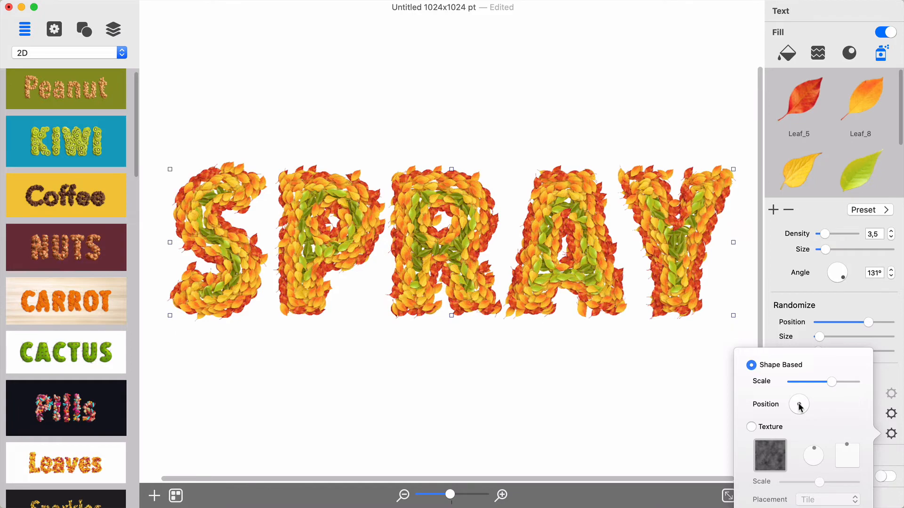
left_click(751, 427)
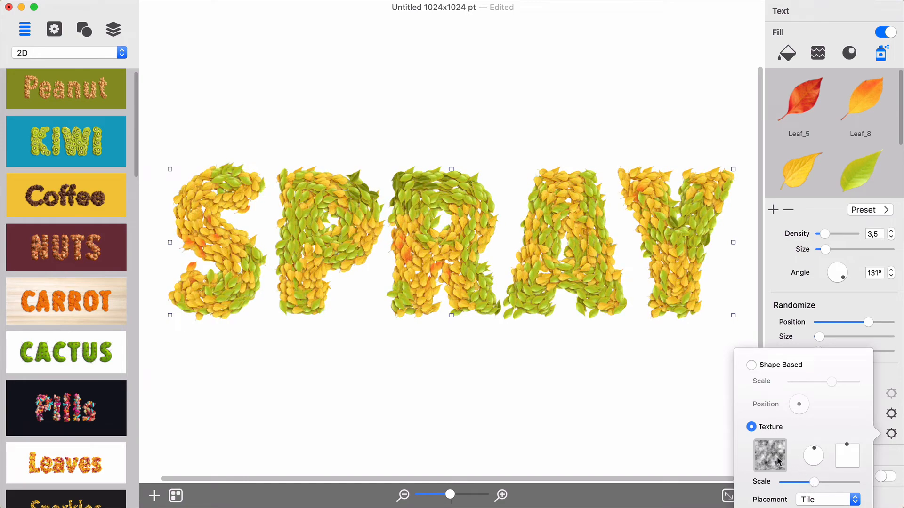
left_click(769, 455)
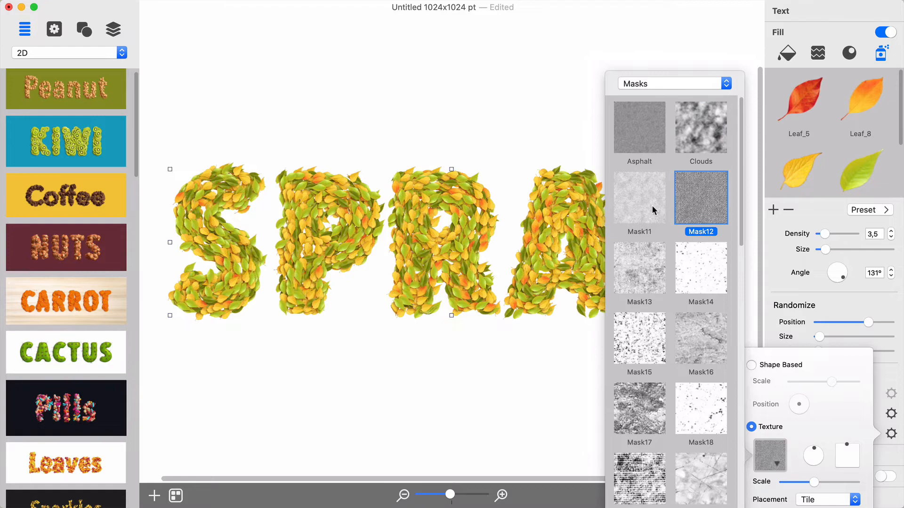
left_click(638, 408)
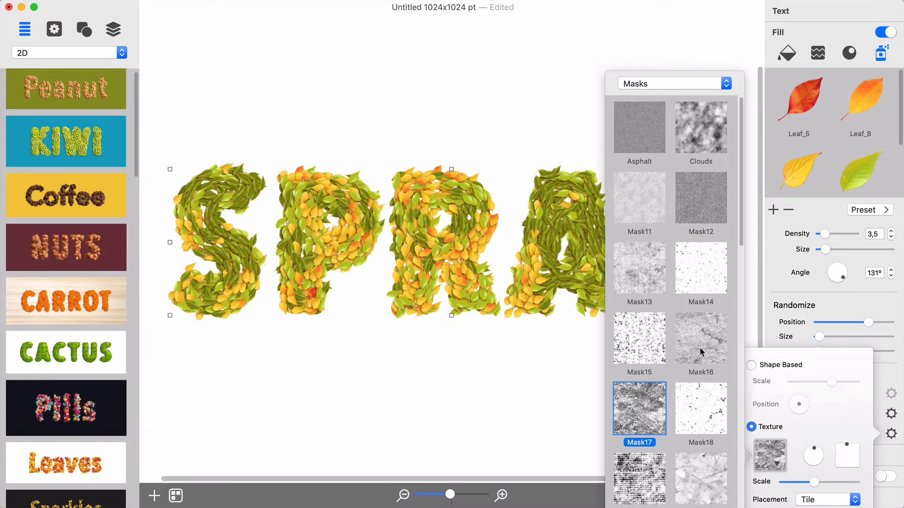